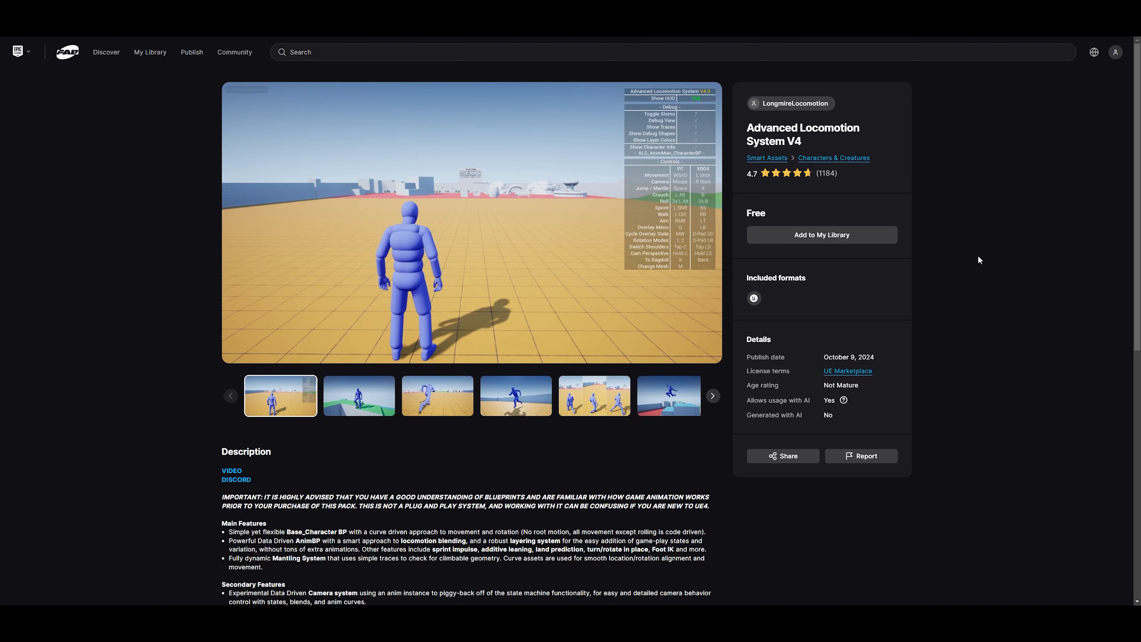
Browse the Advanced Locomotion System V4 page on Fab and its preview images.
scroll("down", 3)
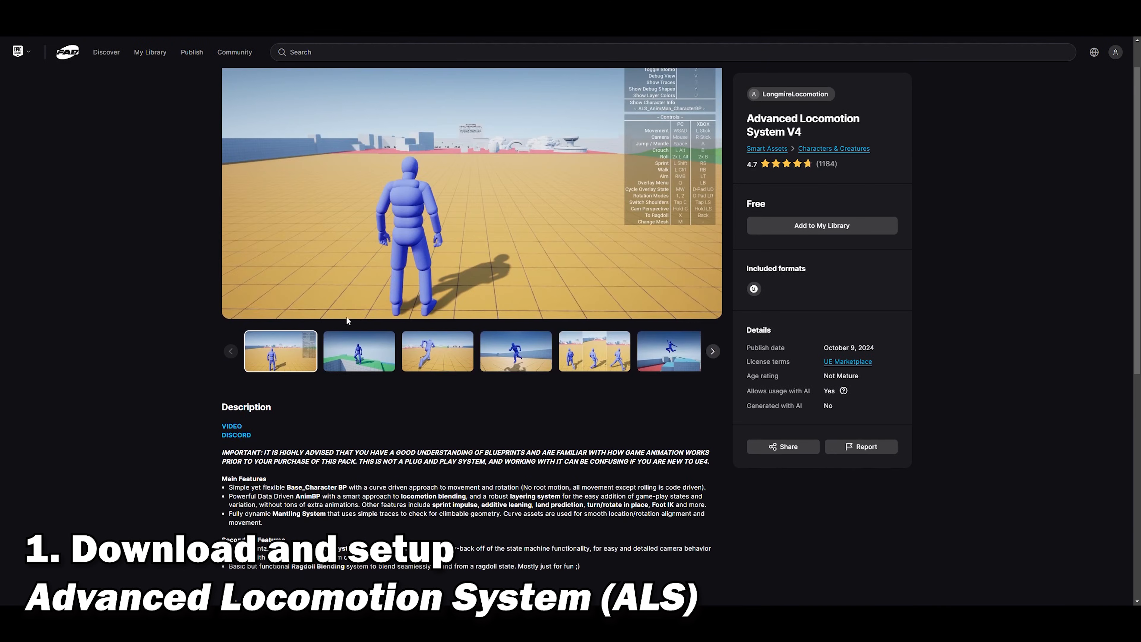
left_click(516, 351)
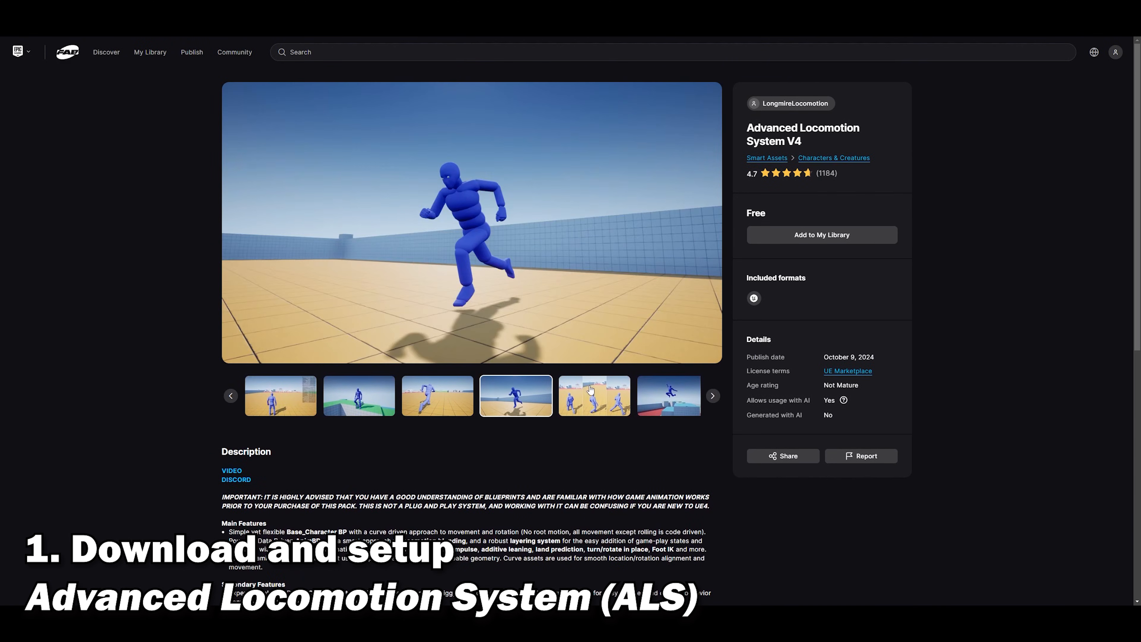
left_click(711, 396)
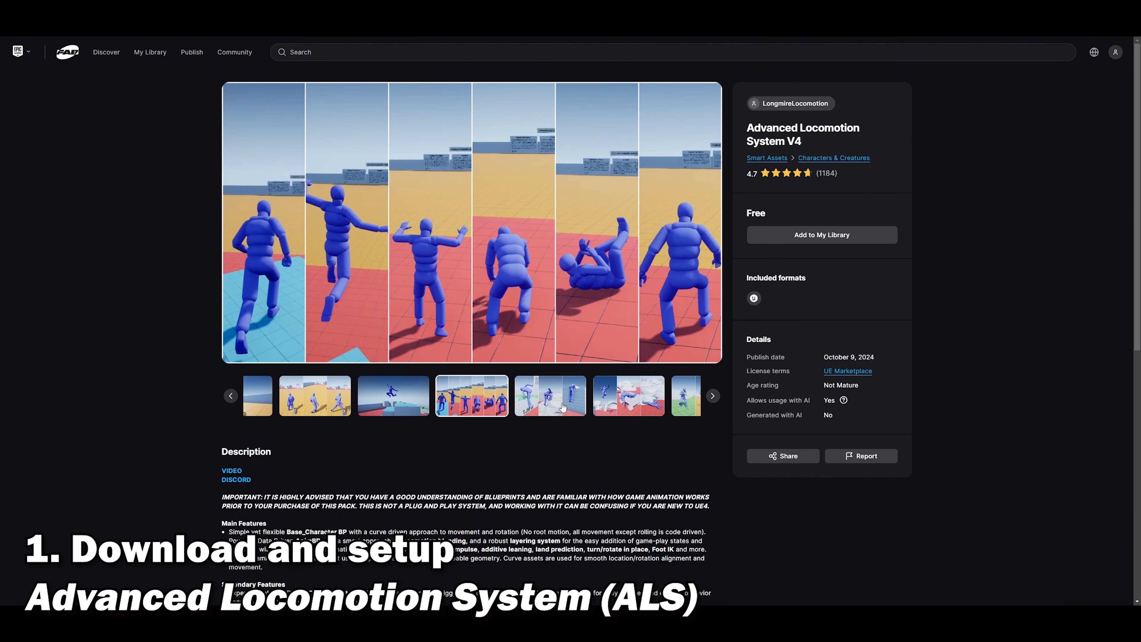
left_click(628, 395)
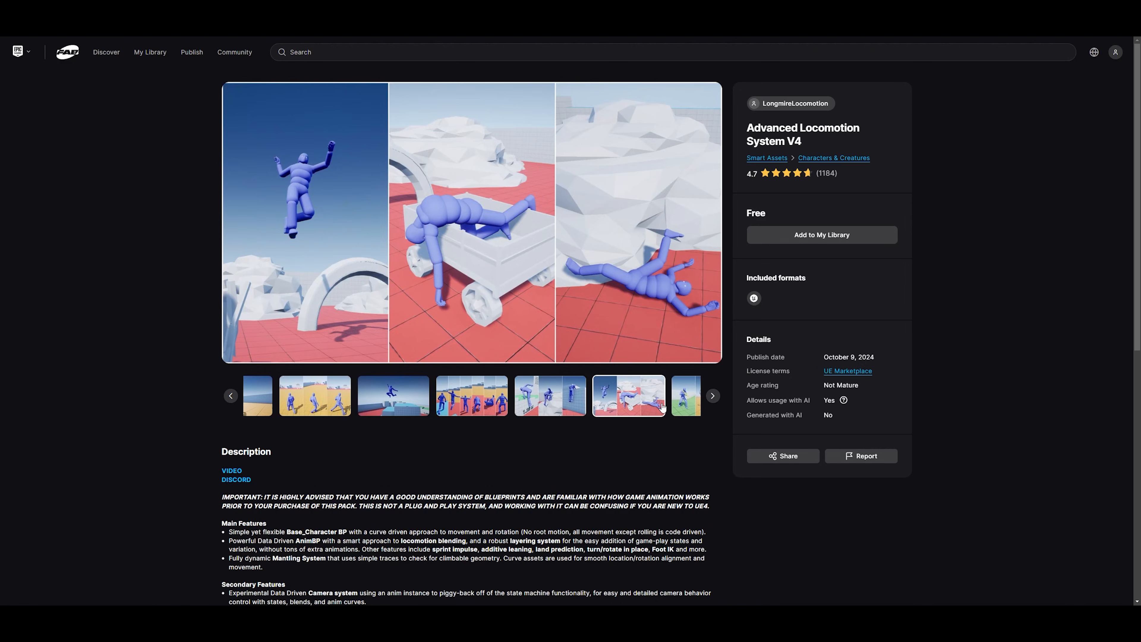
left_click(628, 395)
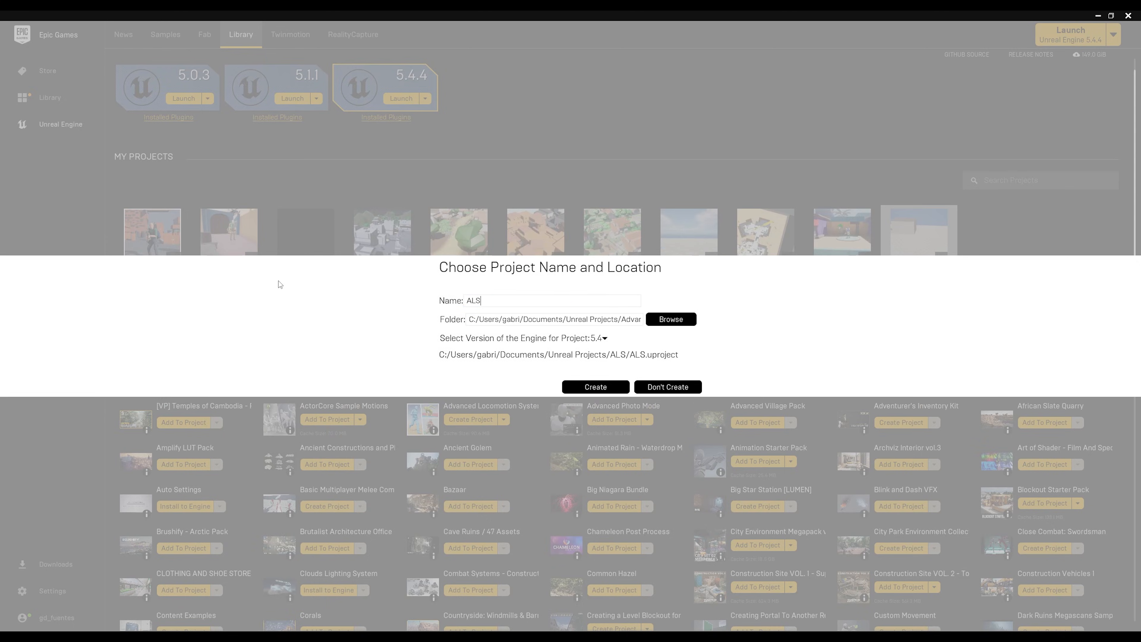
Create a new project from the pack named ALS_Test.
type("_Test")
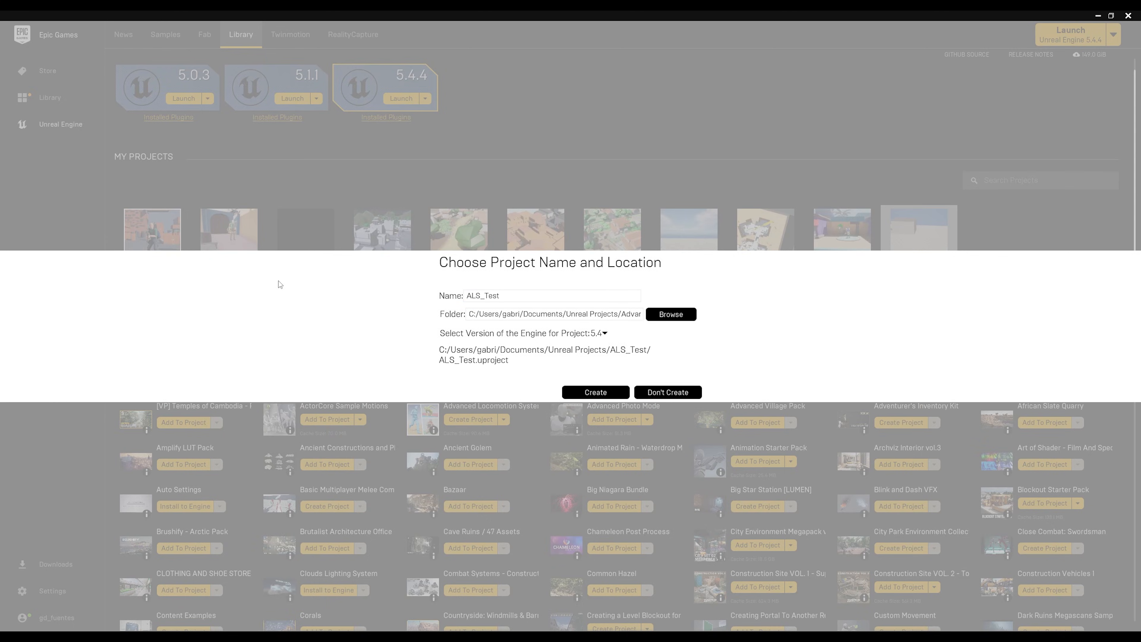
left_click(595, 392)
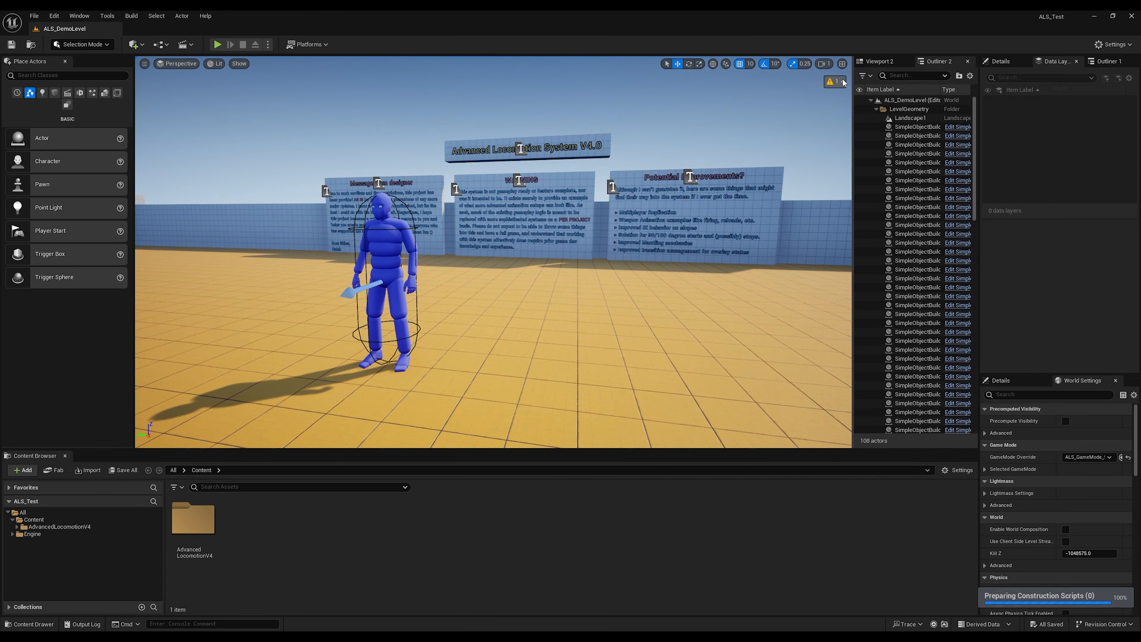
Browse into the AdvancedLocomotionV4 content folder in the Content Browser.
left_click(216, 45)
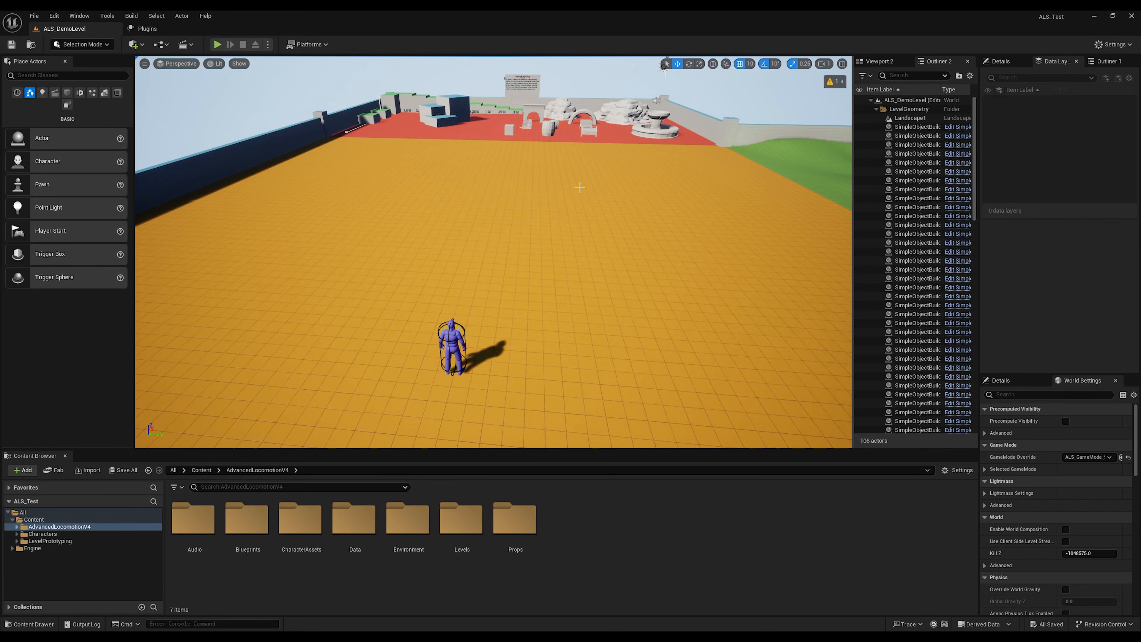
Create a new Basic level from File > New Level.
left_click(34, 15)
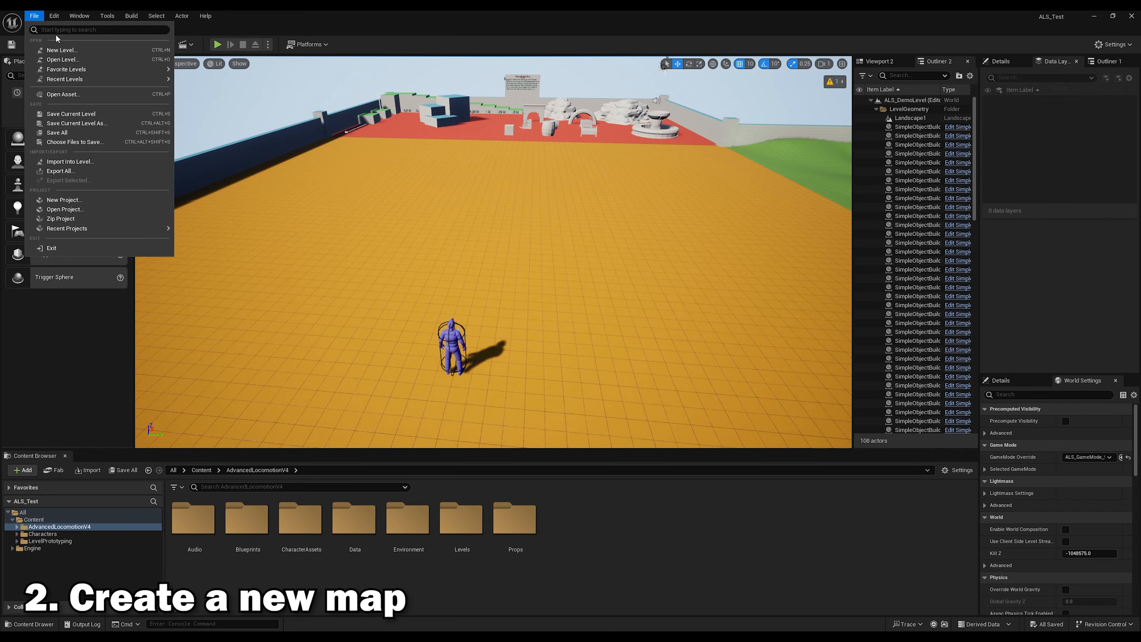
left_click(62, 49)
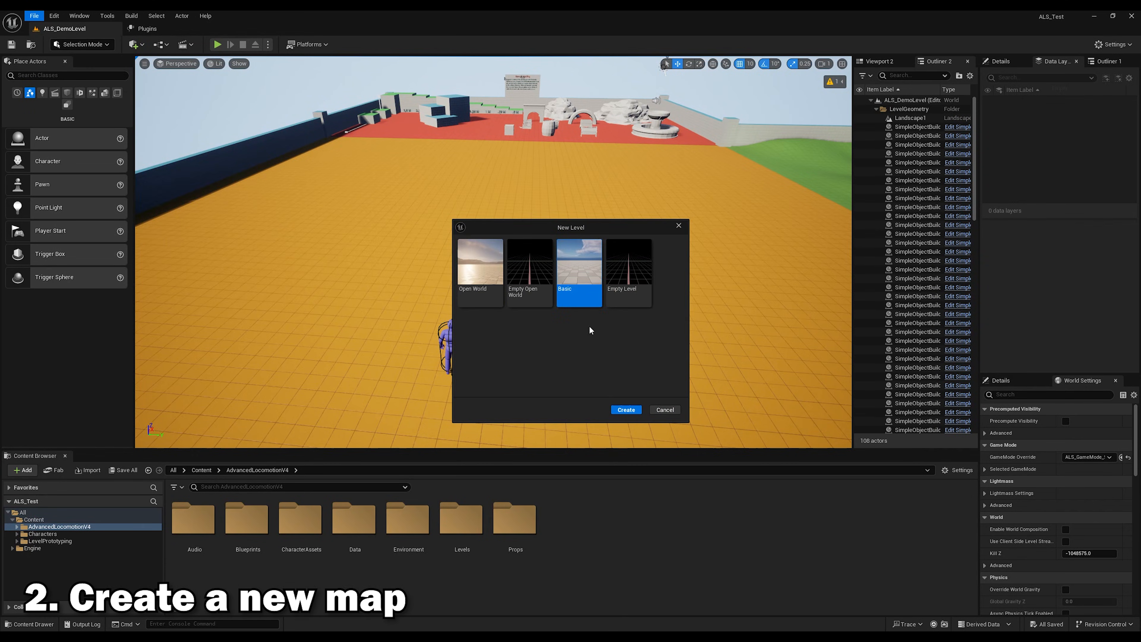
left_click(624, 409)
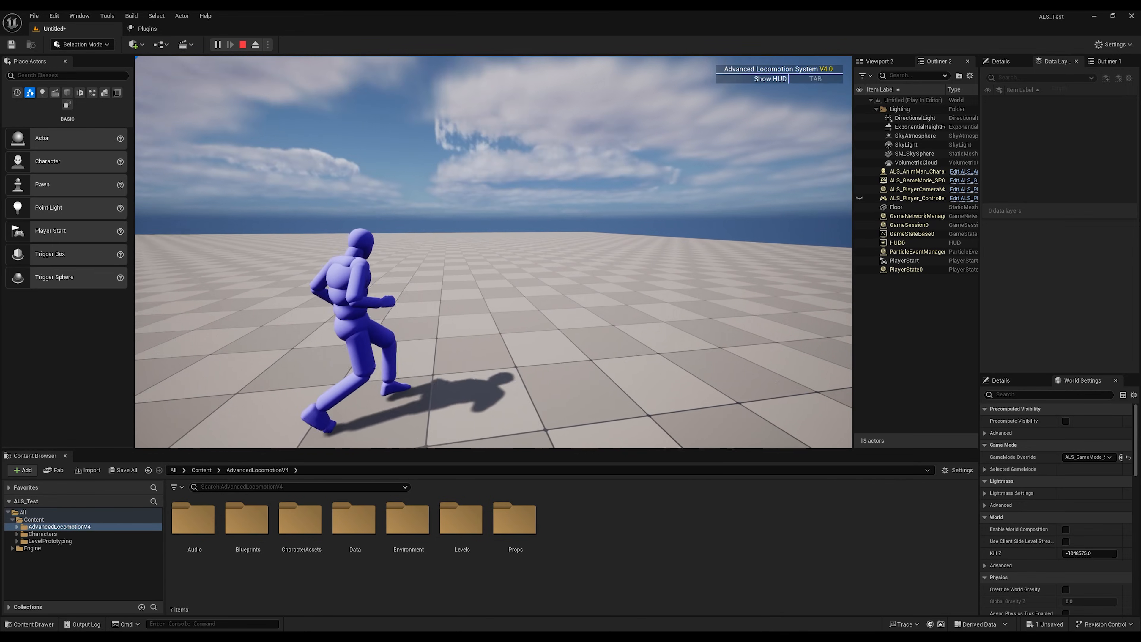
In Modeling Mode, create a Box with Output Type Dynamic Mesh and accept it into the level.
left_click(81, 45)
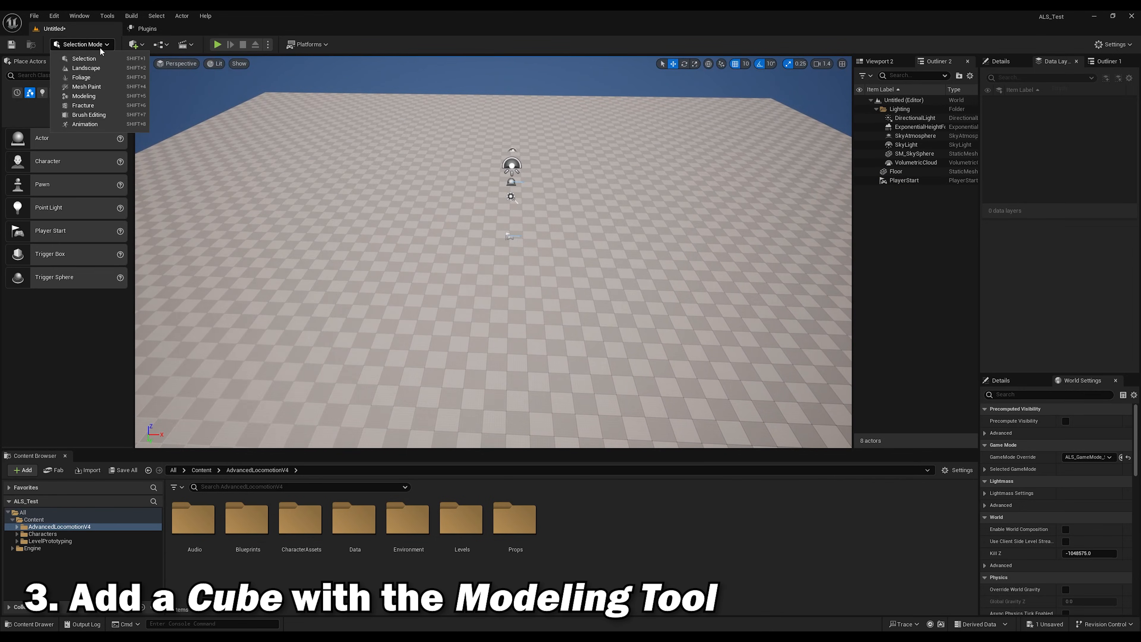
left_click(83, 95)
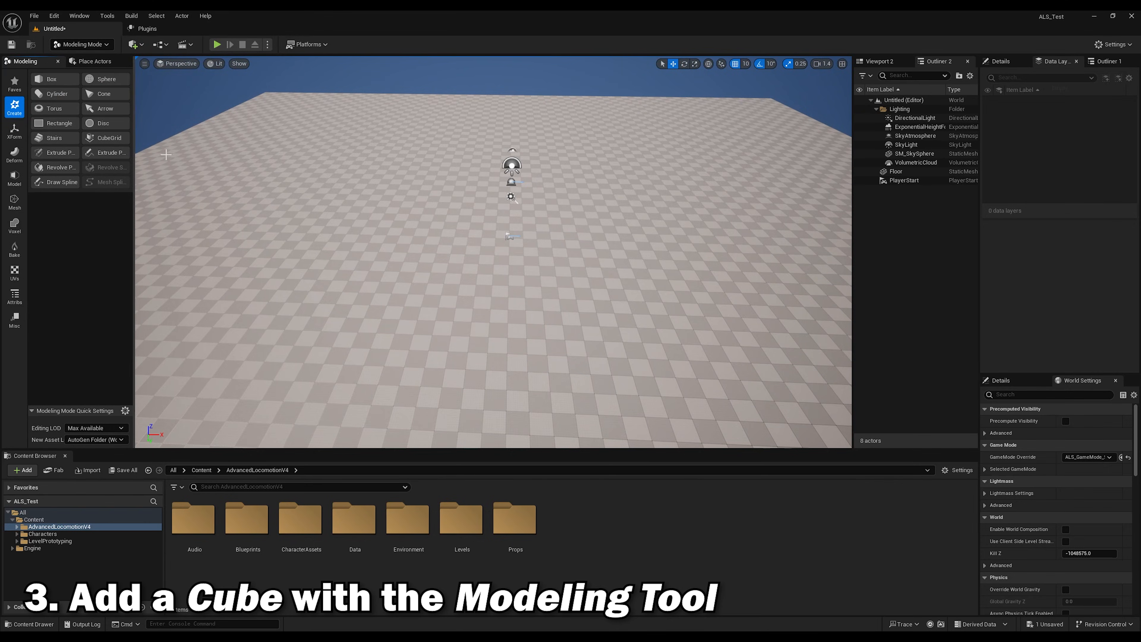
left_click(51, 79)
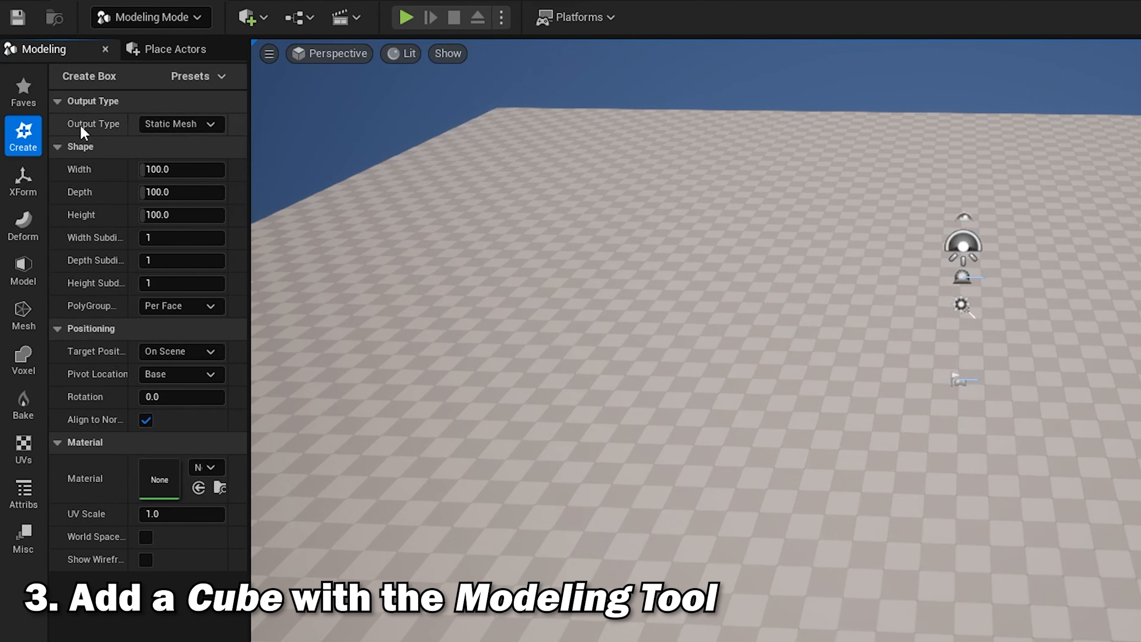
left_click(179, 124)
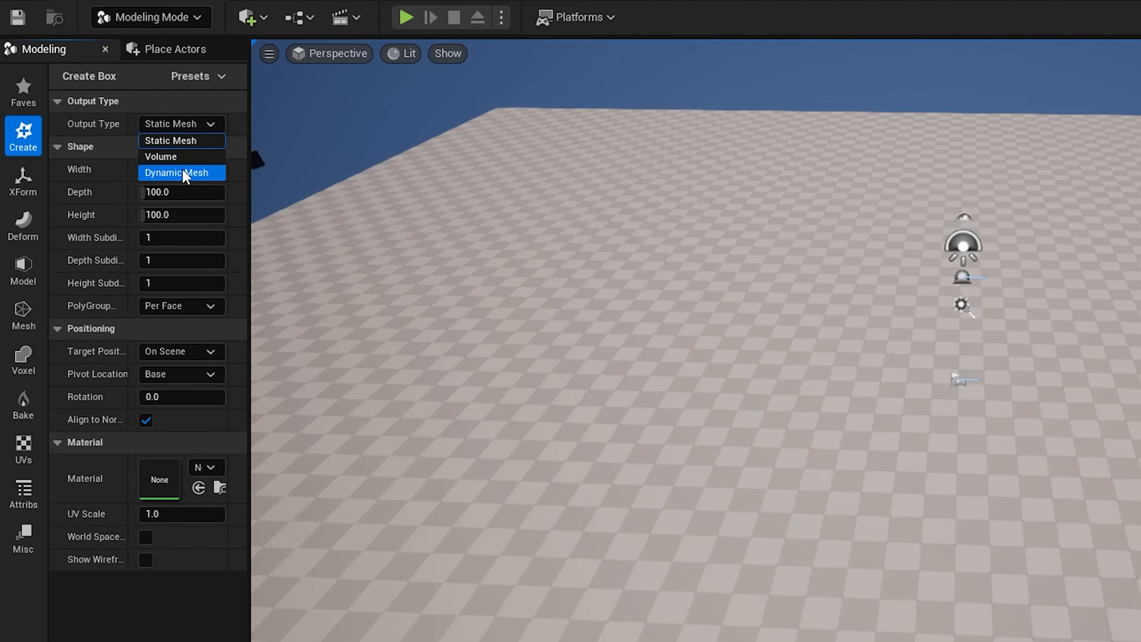
left_click(179, 172)
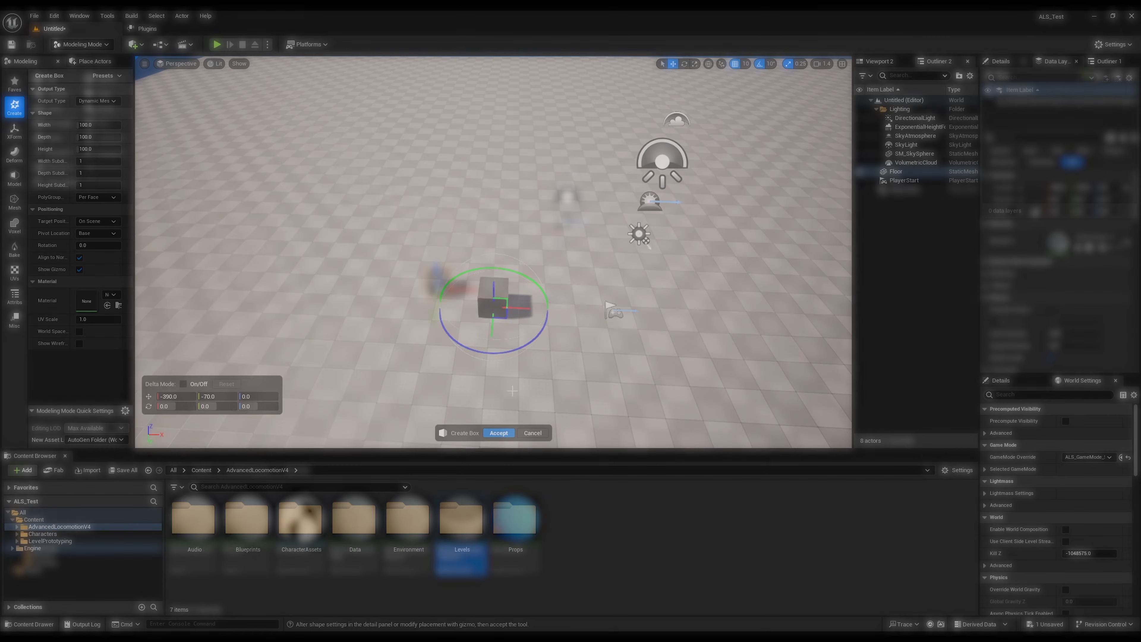
left_click(499, 432)
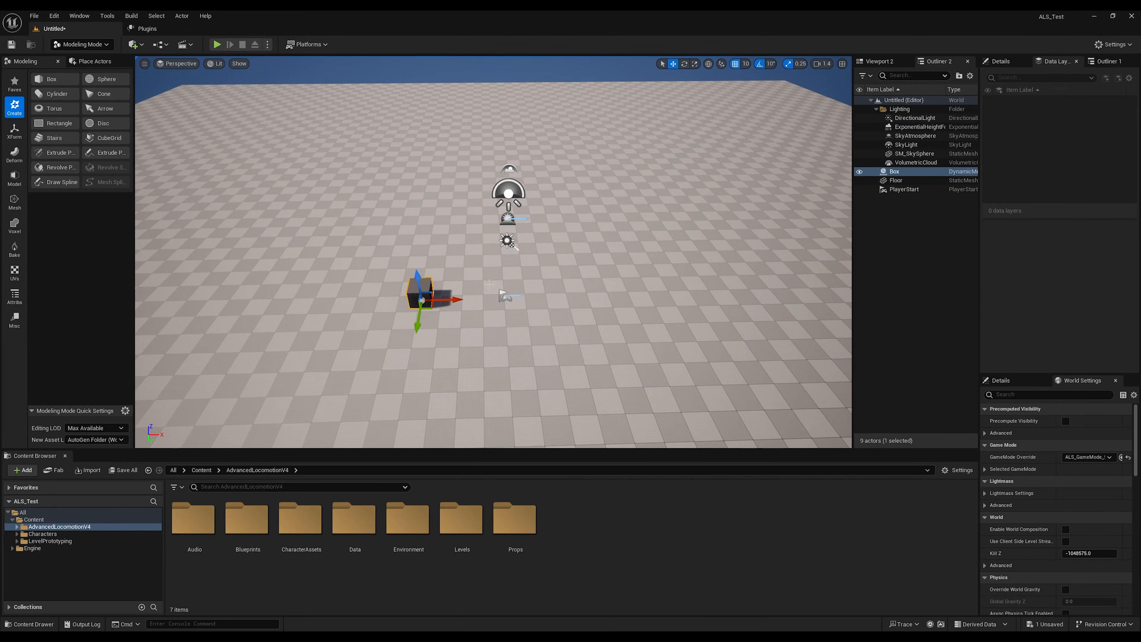
mouse_move(48, 541)
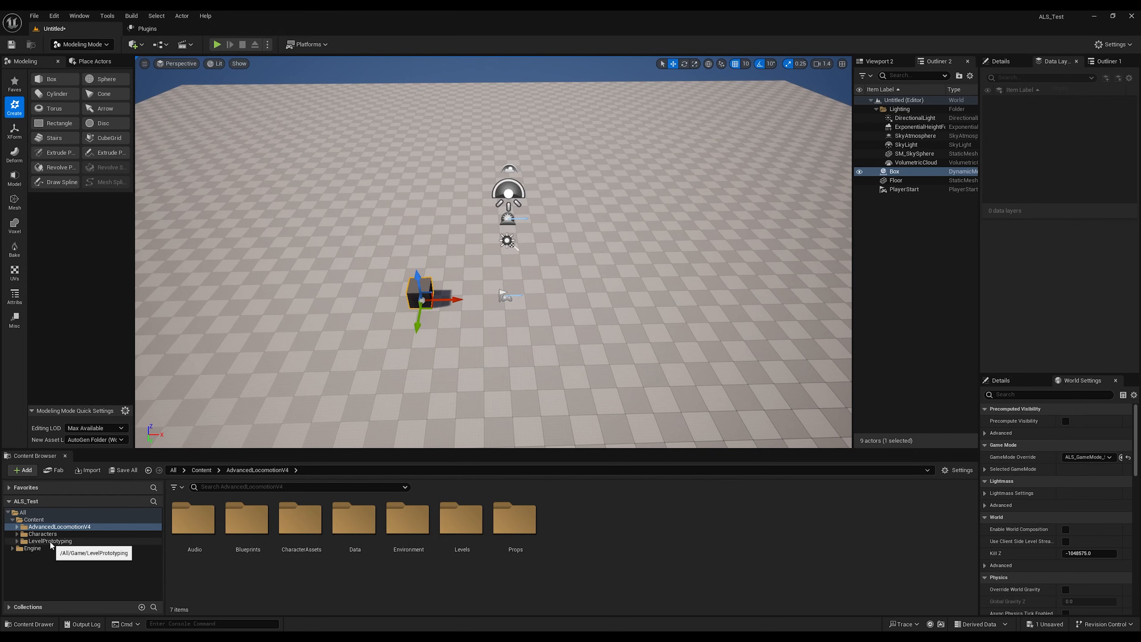
Browse to the LevelPrototyping > Materials folder holding the prototype grid materials.
left_click(49, 541)
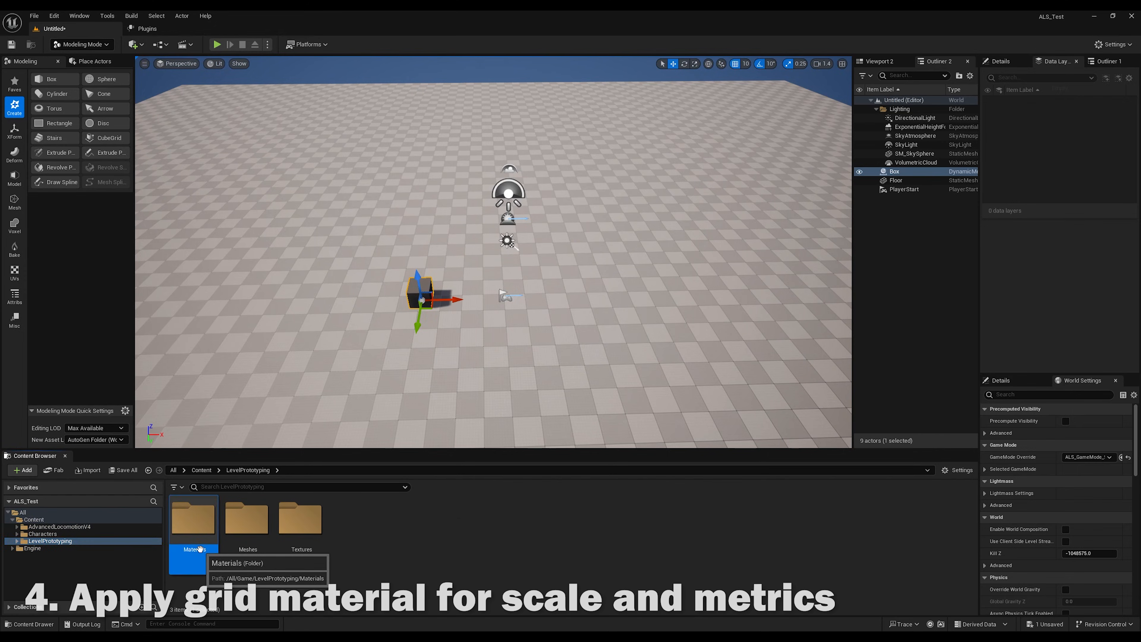
double_click(193, 519)
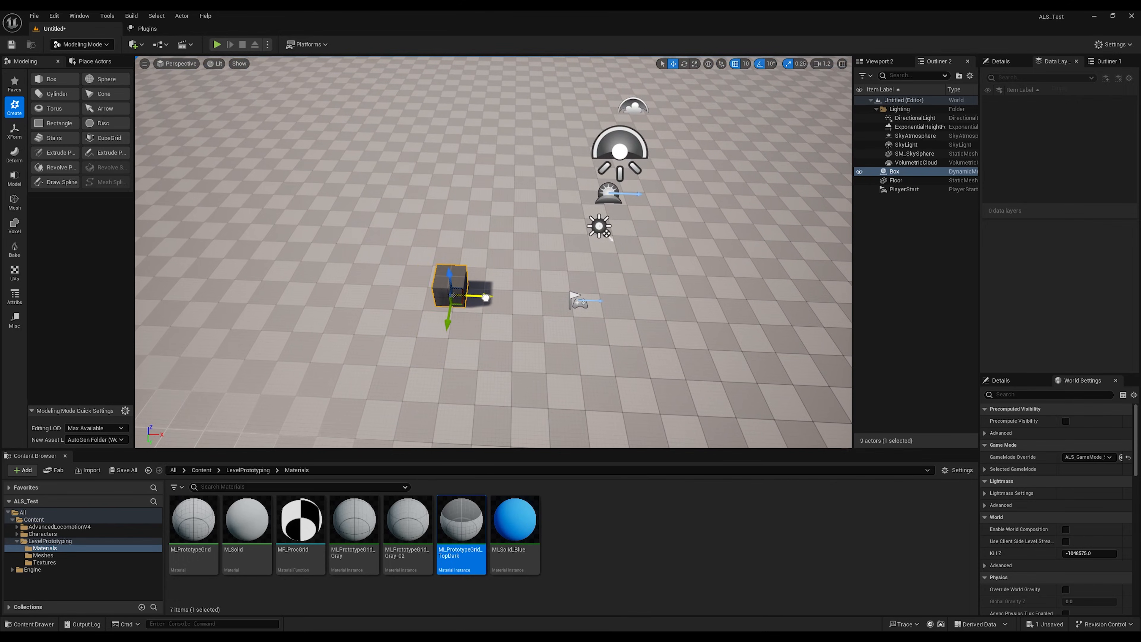
Set the viewport grid snap size to 50 units.
left_click(746, 64)
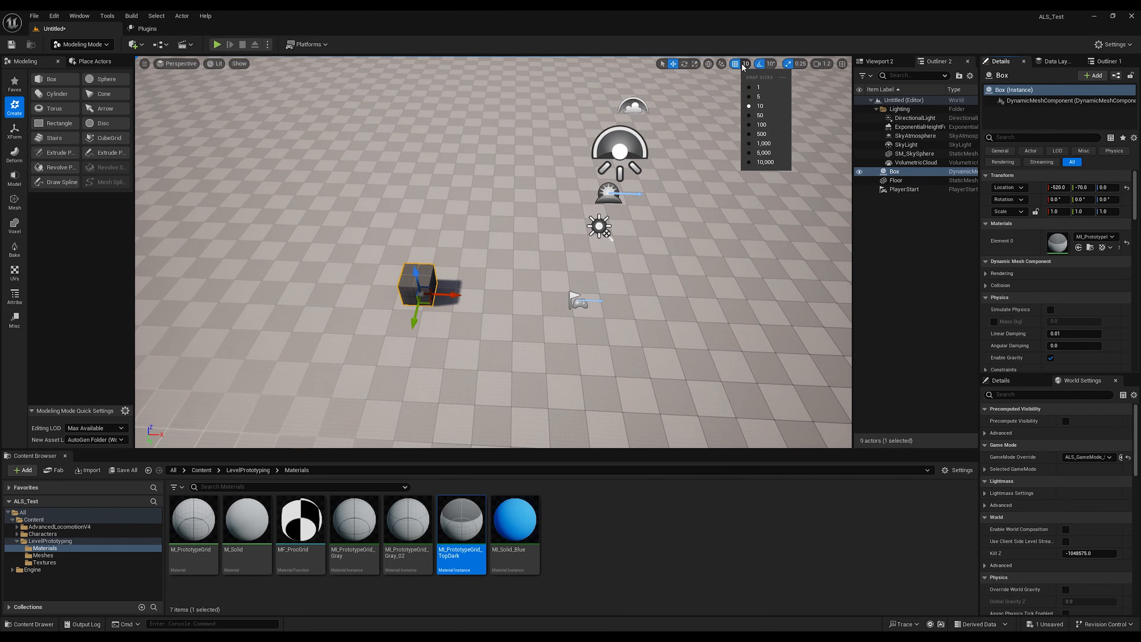
left_click(761, 133)
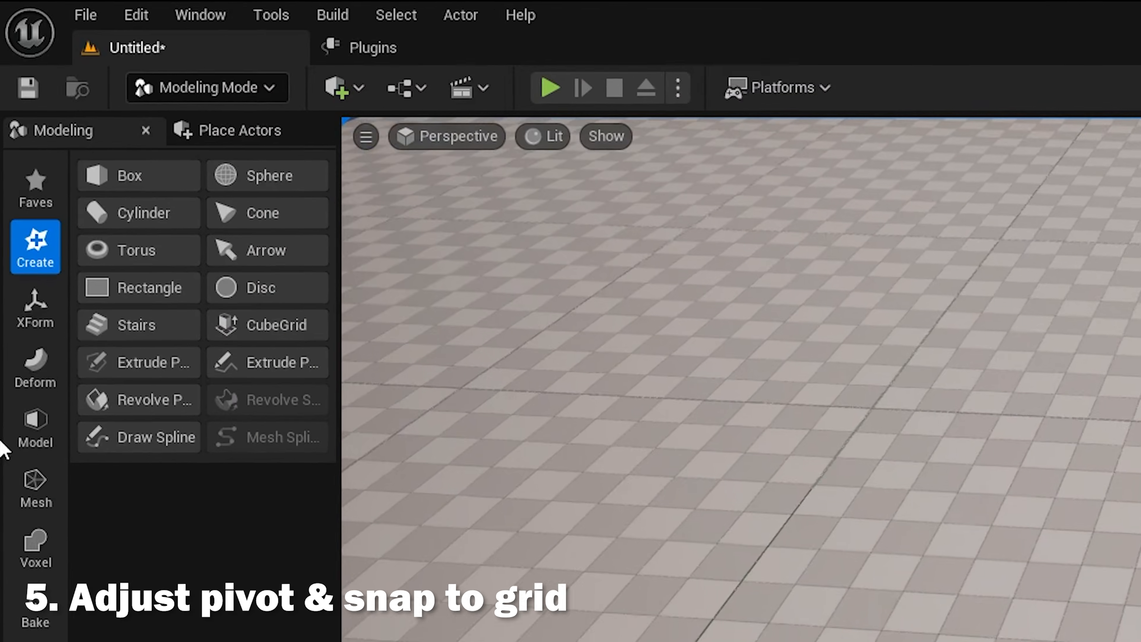
Edit the box's pivot with the XForm tools and accept, leaving the box at -450, -50, 0.
left_click(34, 428)
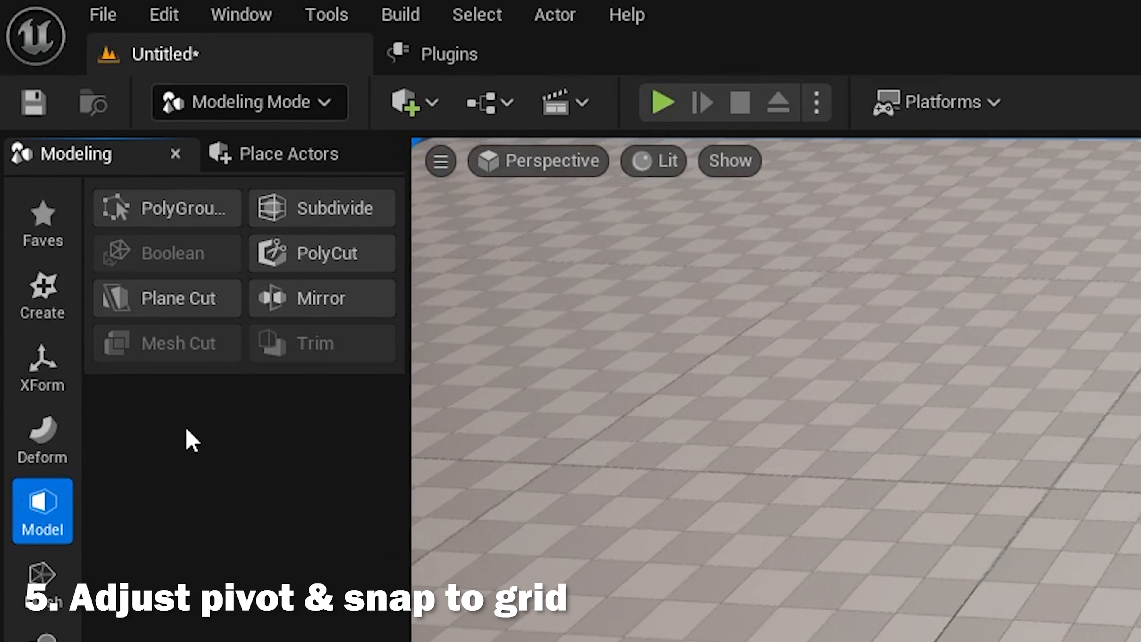
left_click(42, 583)
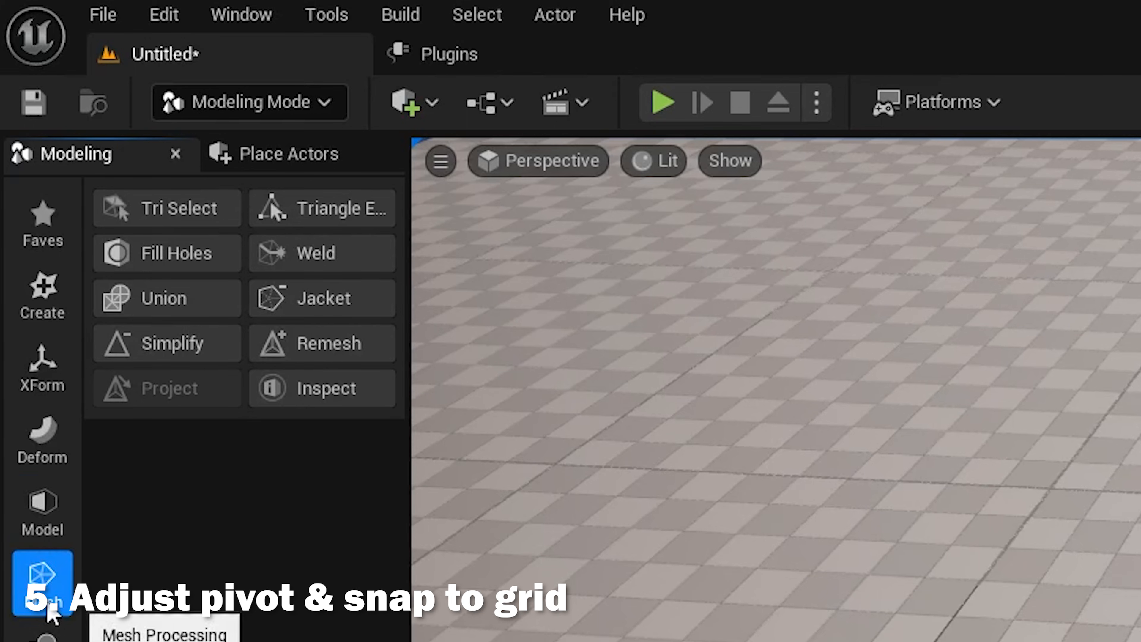
left_click(41, 367)
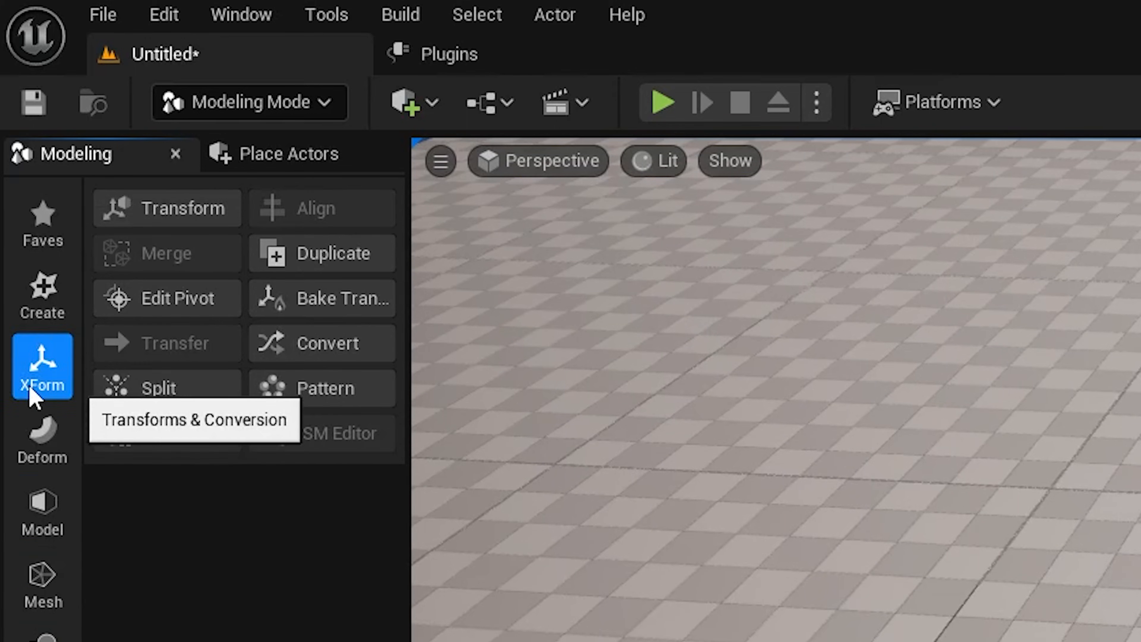
mouse_move(120, 404)
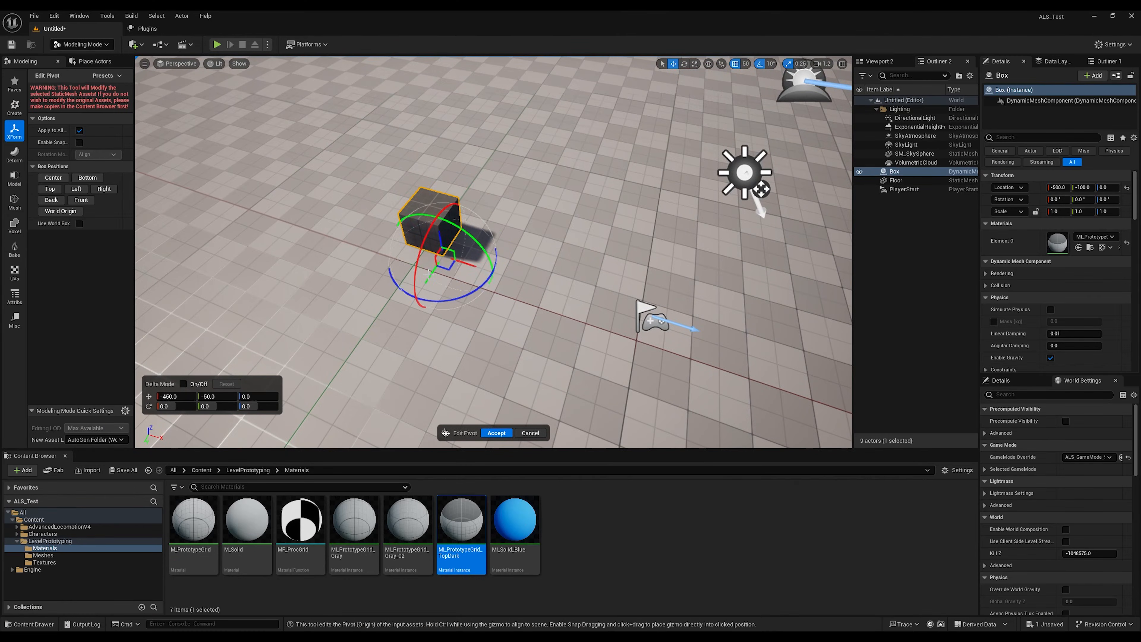
left_click(496, 432)
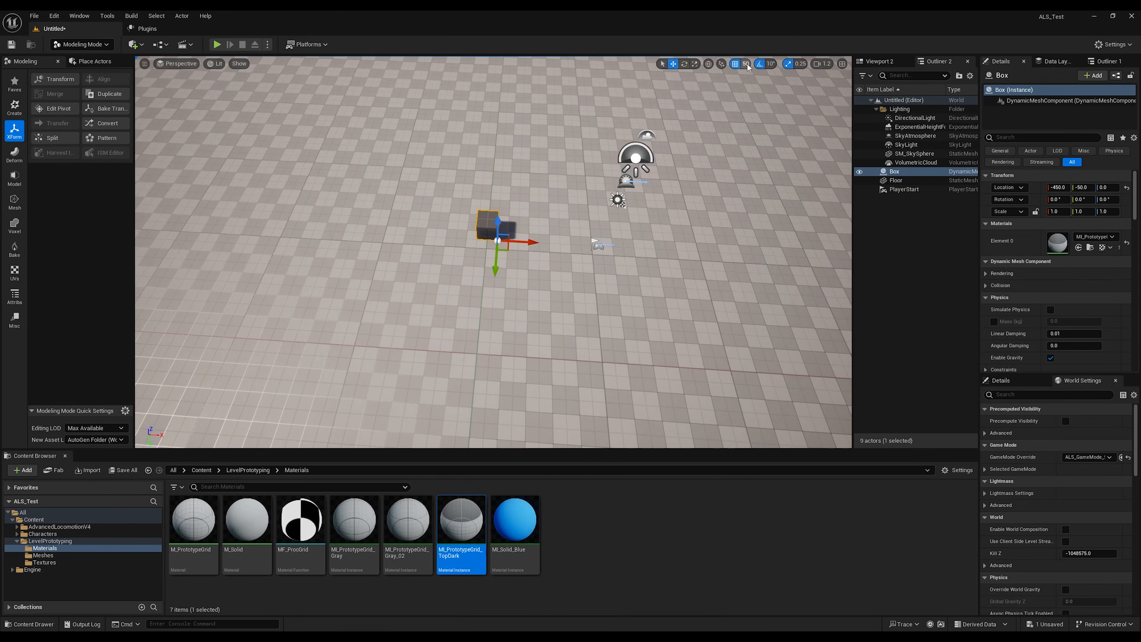
Raise the grid snap to 100 and snap the box onto the grid at -700, 0, 0.
key("ctrl+End")
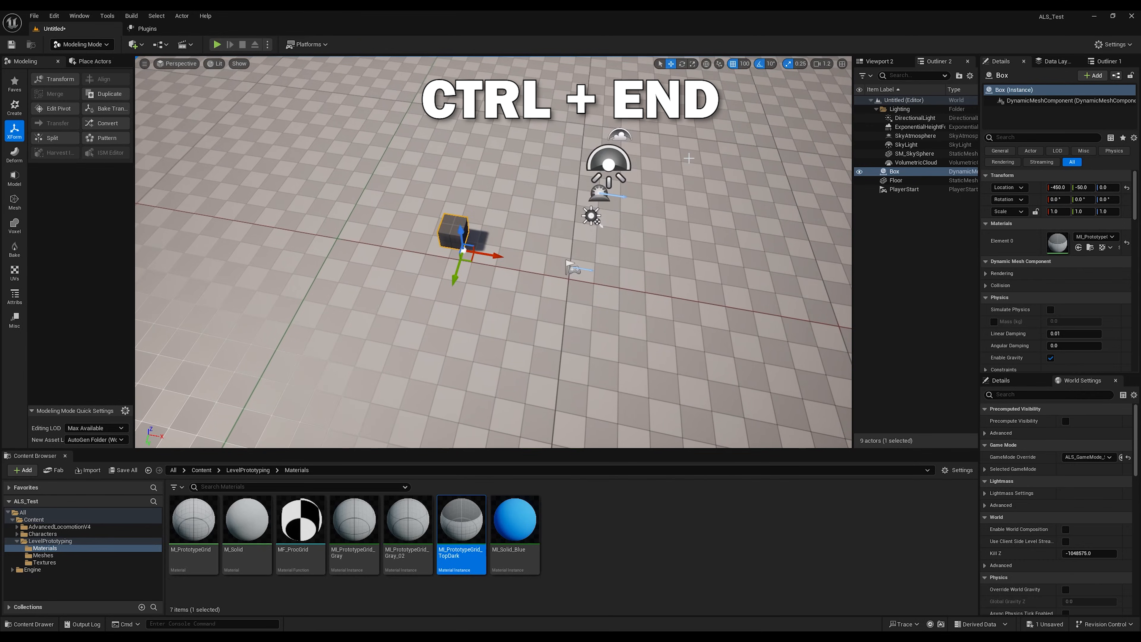
key("ctrl+end")
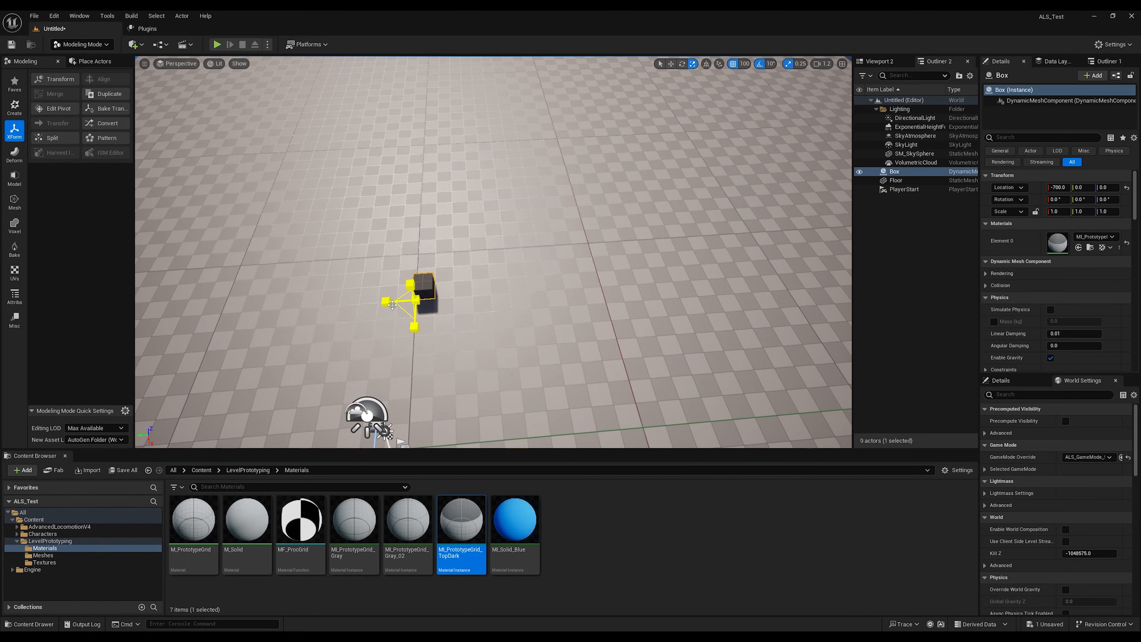
left_click(822, 64)
type("ALS")
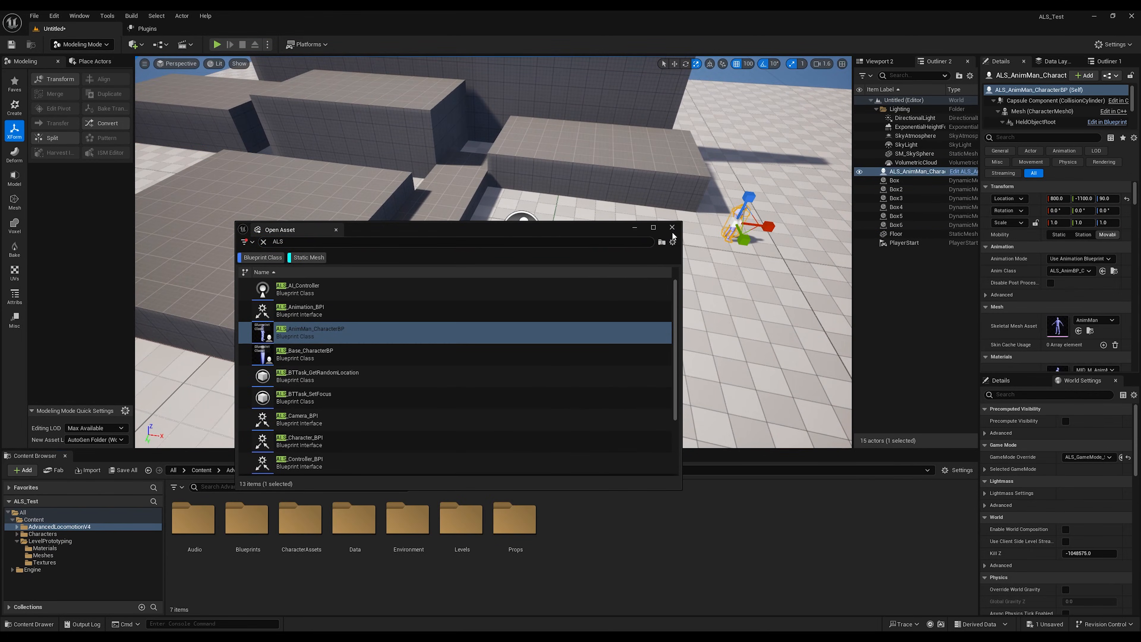
Add ALS_AnimMan_CharacterBP to the blockout of stacked boxes and wall.
left_click(671, 227)
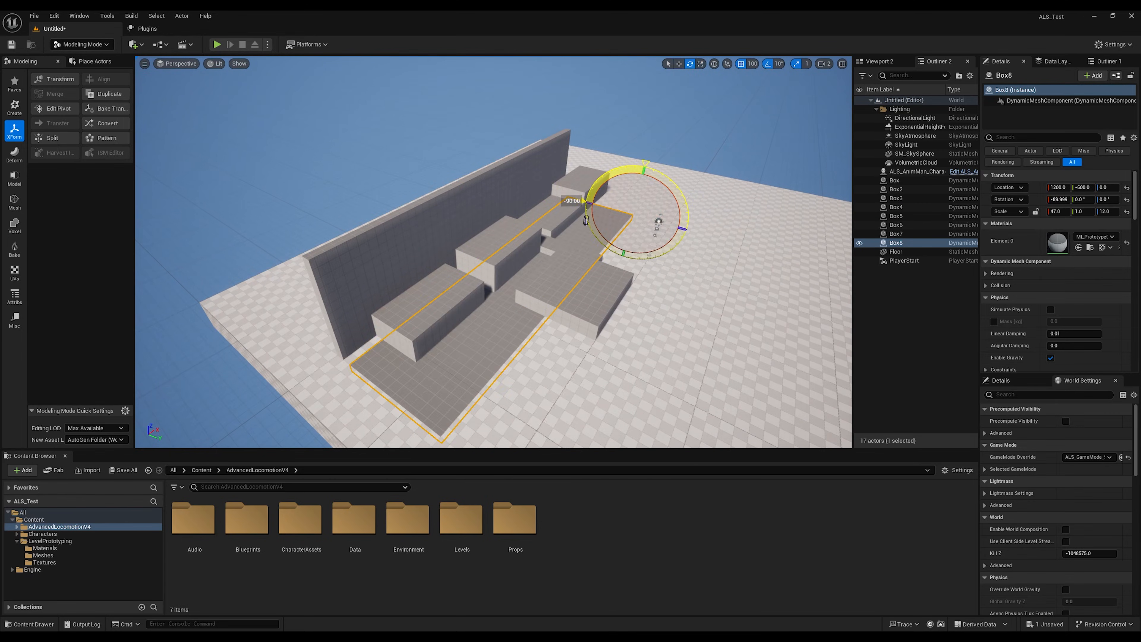
left_click(214, 45)
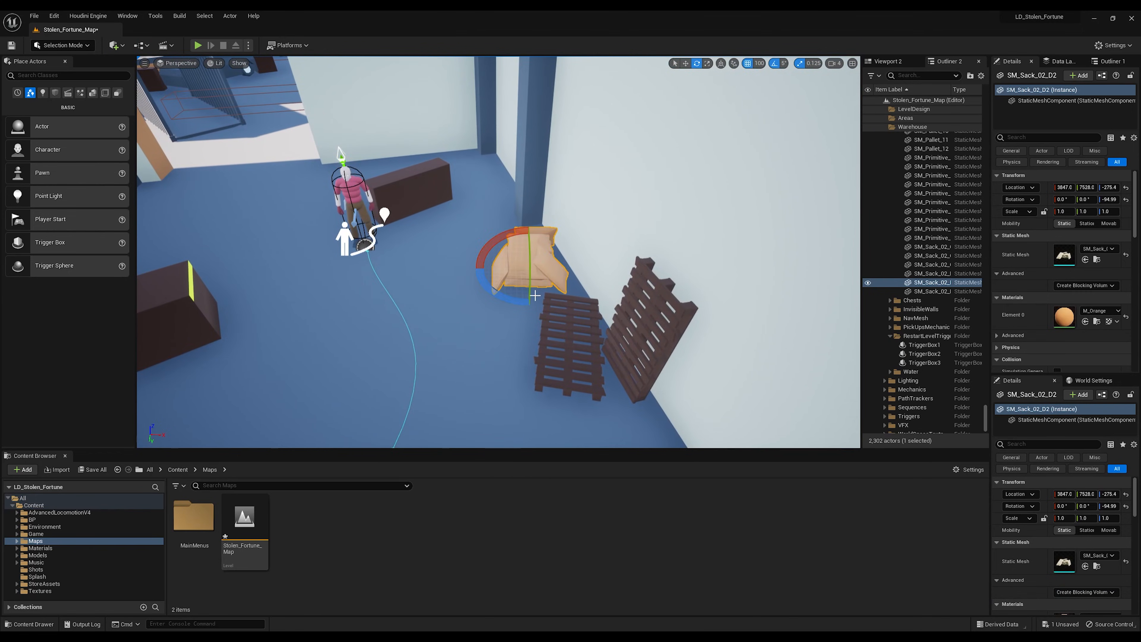
Show the Stolen_Fortune_Map warehouse level from the LD_Stolen_Fortune project.
left_click(195, 45)
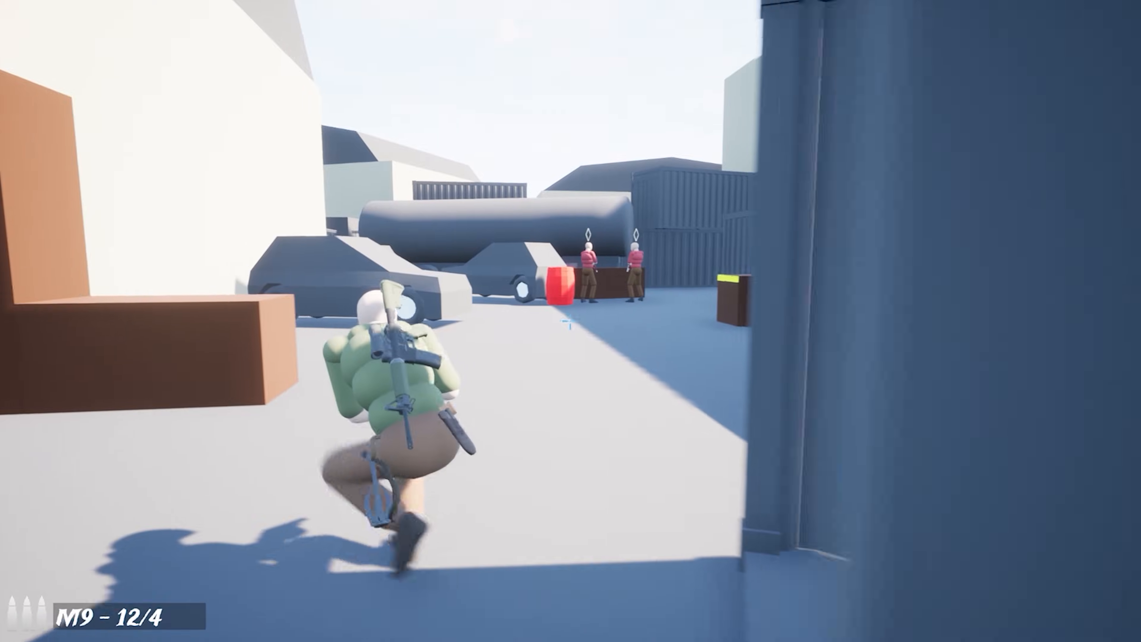
Fire the rifle at the enemies ahead while playing the warehouse level.
left_click(571, 321)
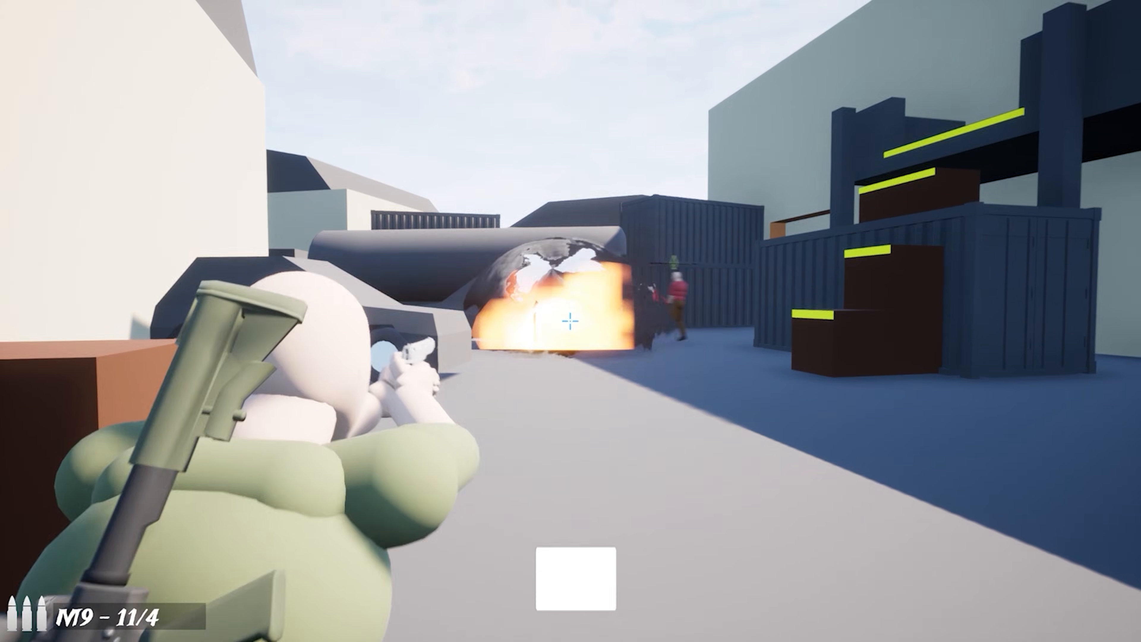